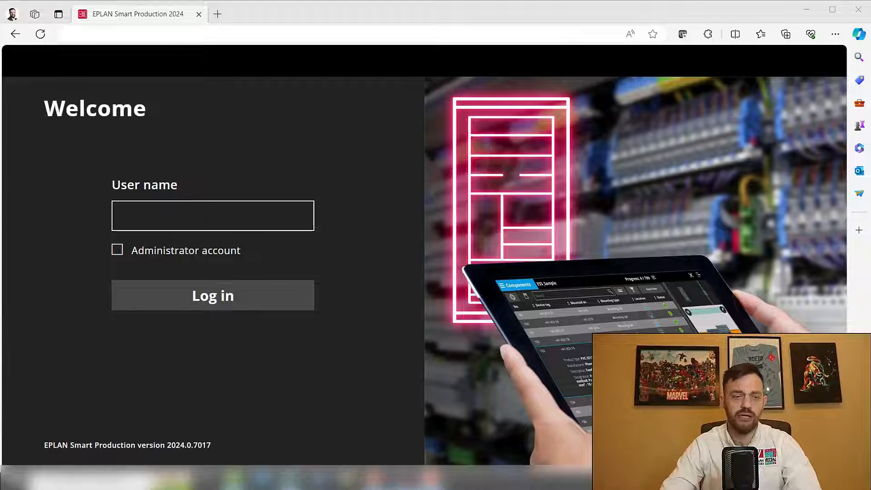
# Log in with the saved user name as Administrator using the access code
pyautogui.click(212, 216)
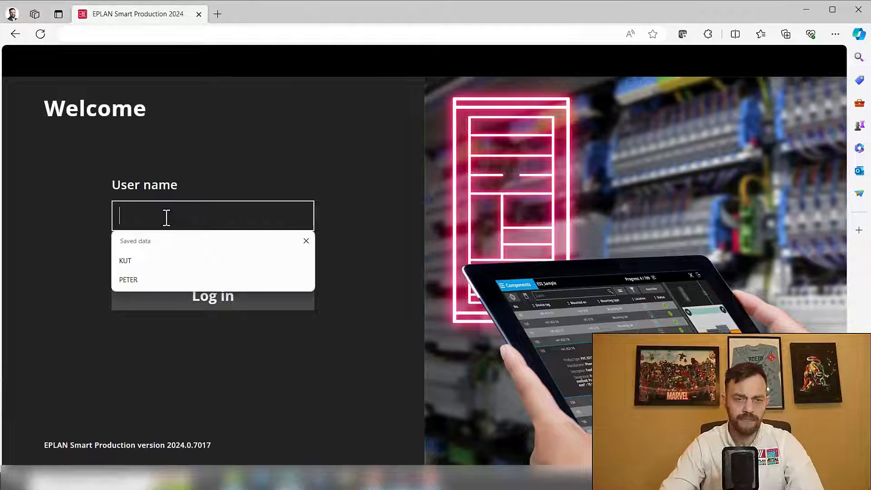
pyautogui.click(125, 260)
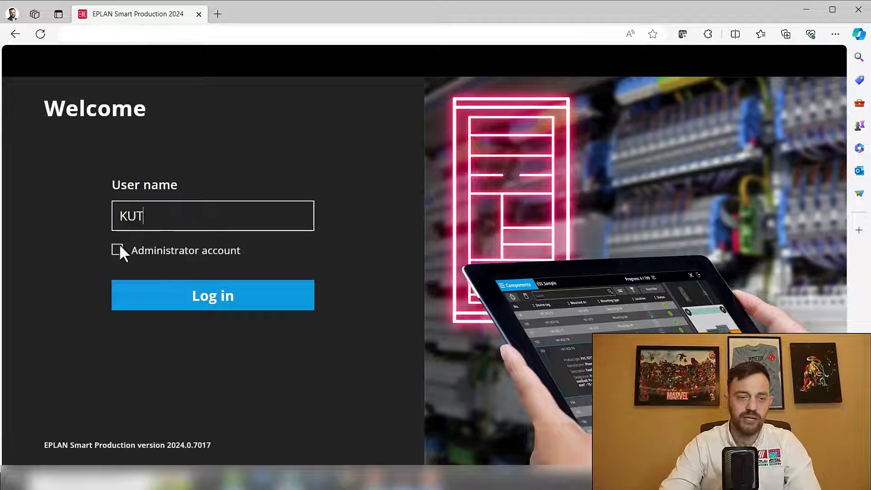
pyautogui.click(117, 250)
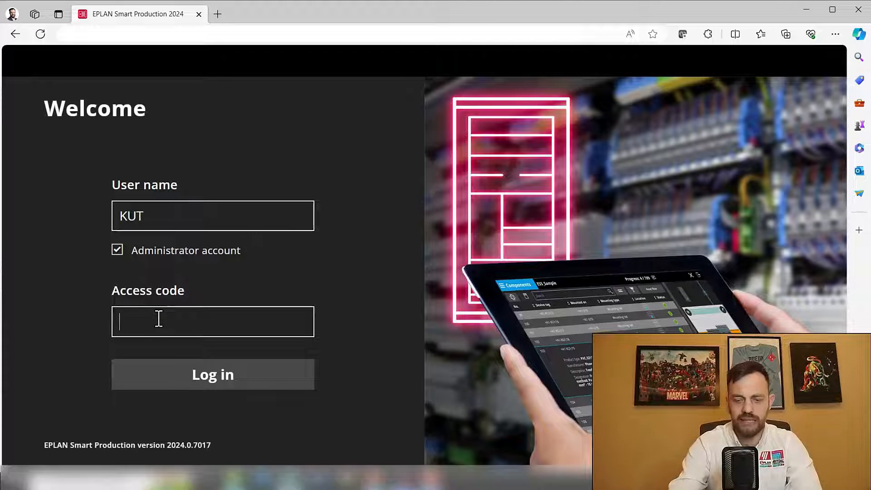
pyautogui.write('••••')
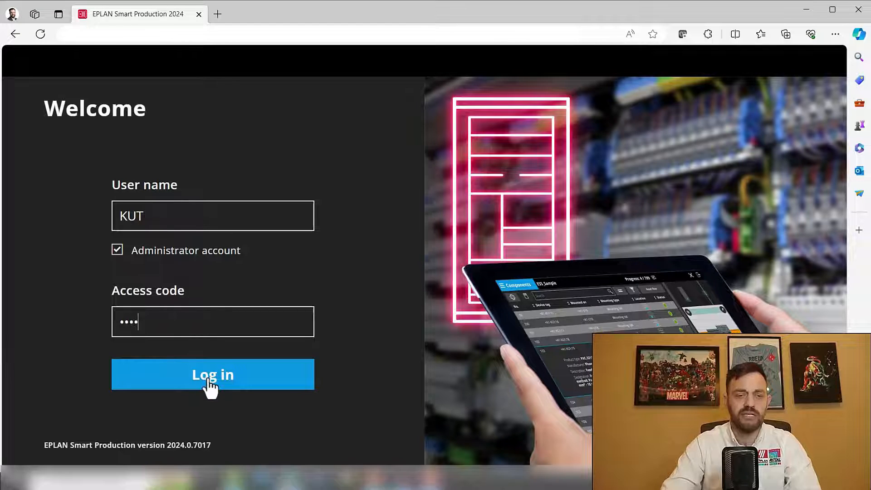
pyautogui.click(213, 375)
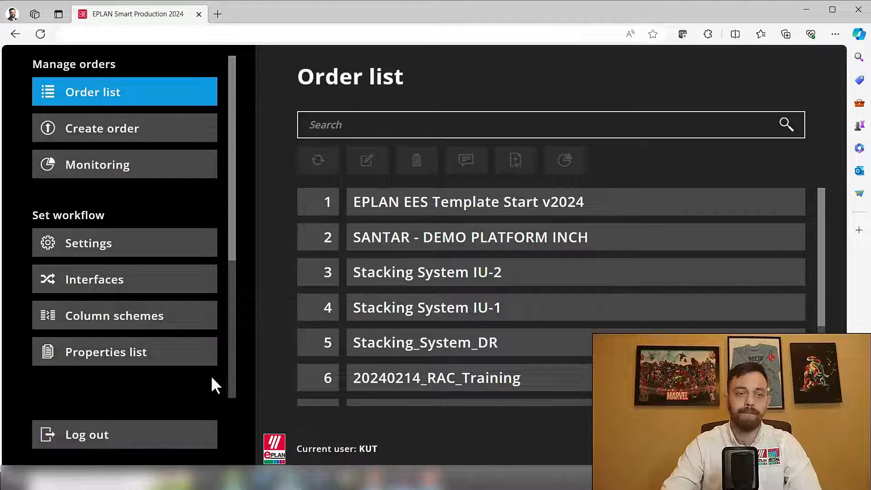
# Go to Monitoring to show the dashboard with recent orders and comments
pyautogui.click(469, 237)
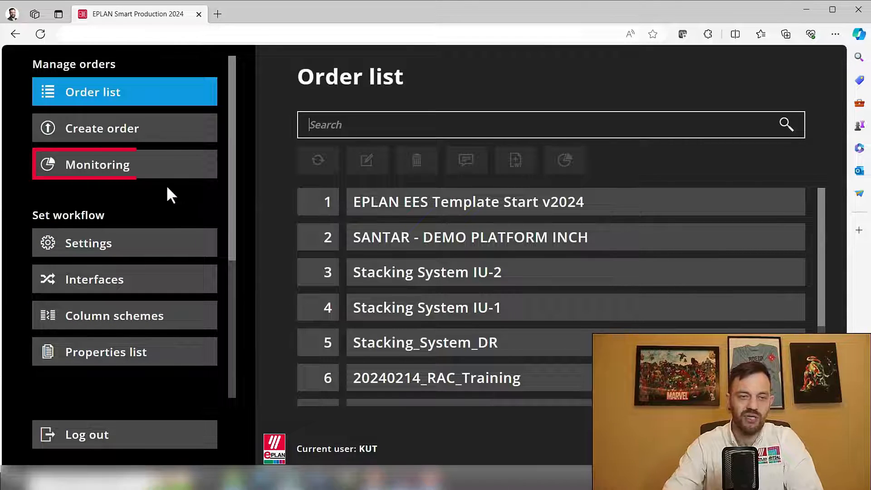
pyautogui.moveTo(178, 164)
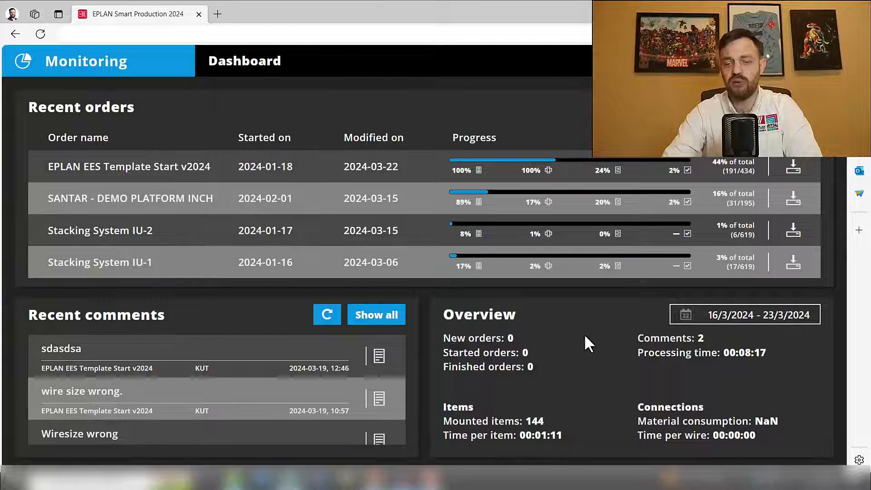
pyautogui.moveTo(744, 315)
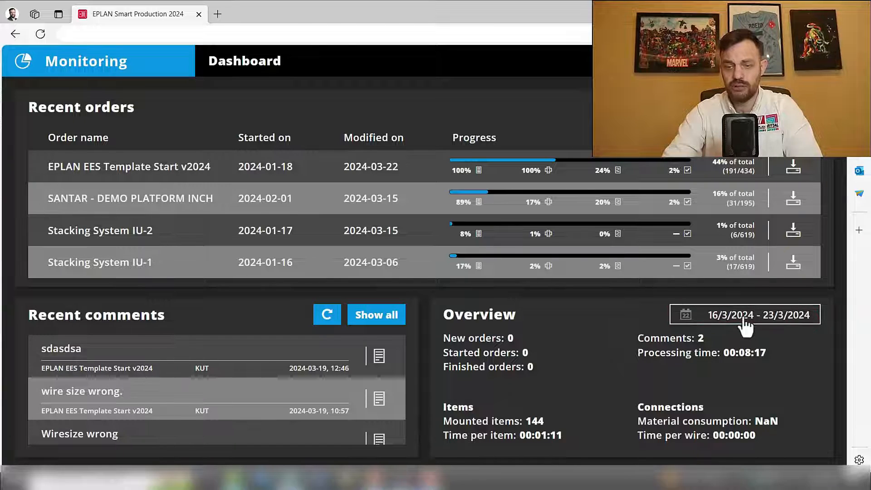
# Set the overview period to Last 12 months, 23/3/2023 – 23/3/2024
pyautogui.click(744, 315)
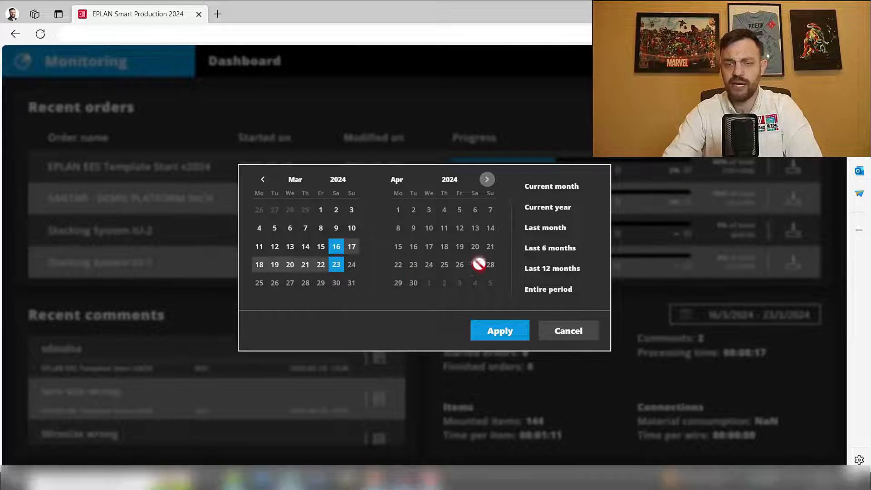
pyautogui.moveTo(577, 246)
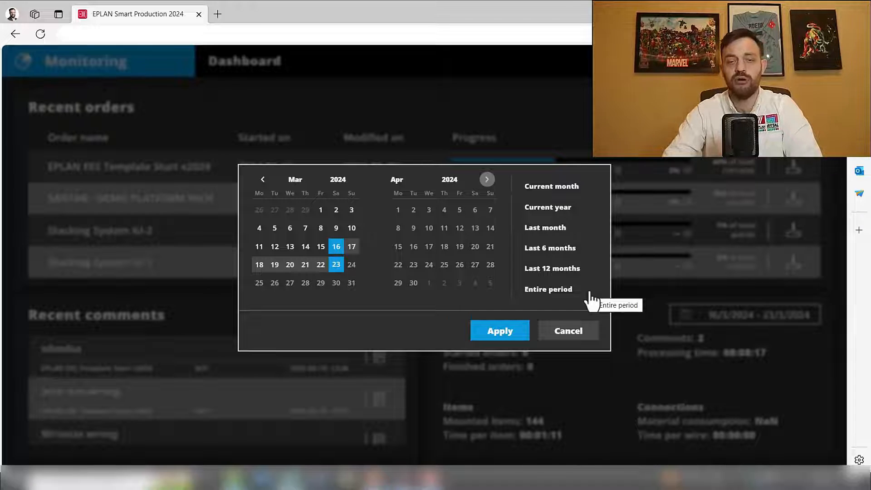
pyautogui.moveTo(569, 281)
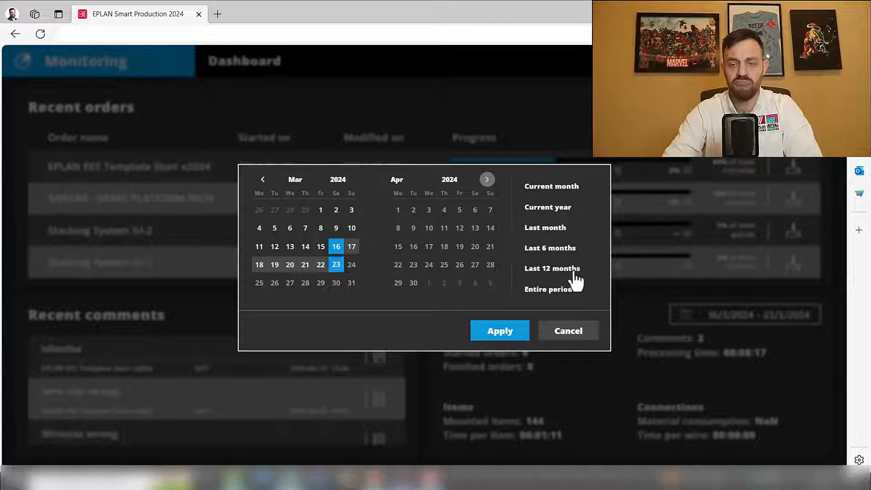
pyautogui.click(552, 269)
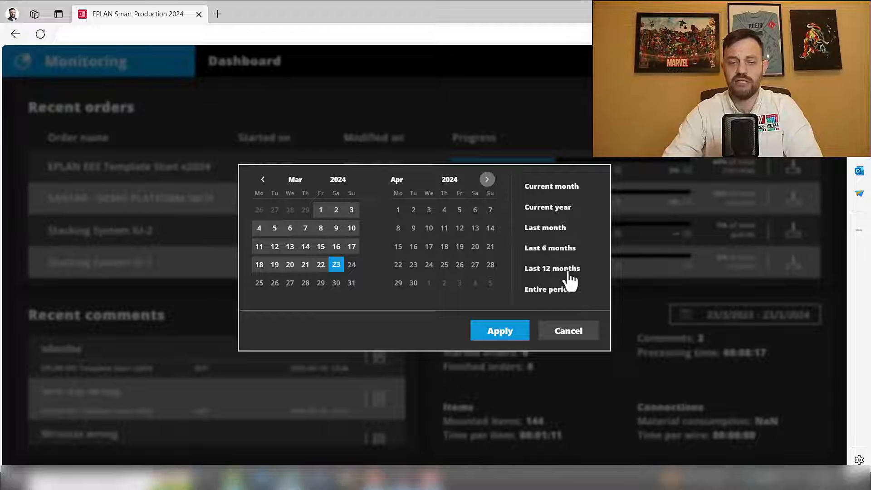
pyautogui.click(568, 330)
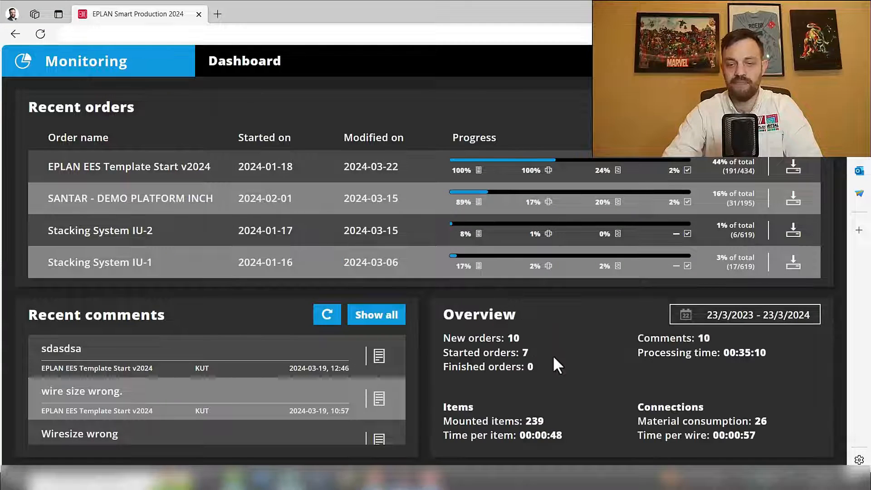
pyautogui.moveTo(575, 365)
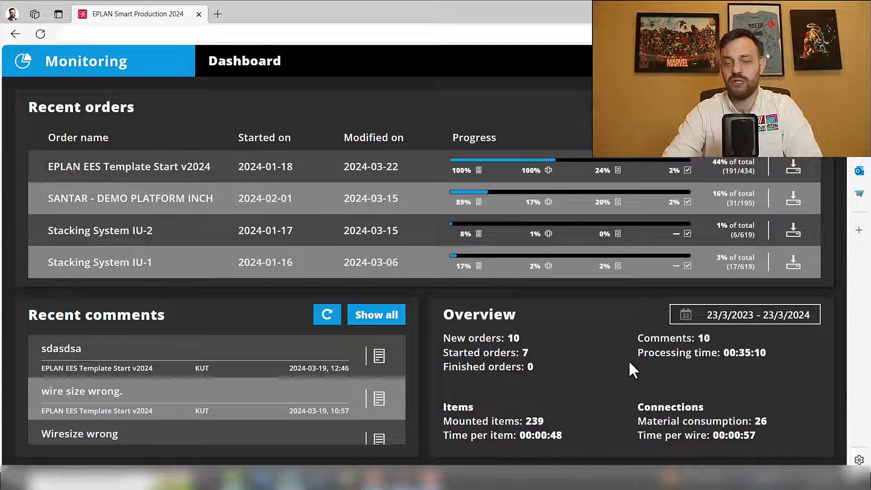
pyautogui.moveTo(570, 427)
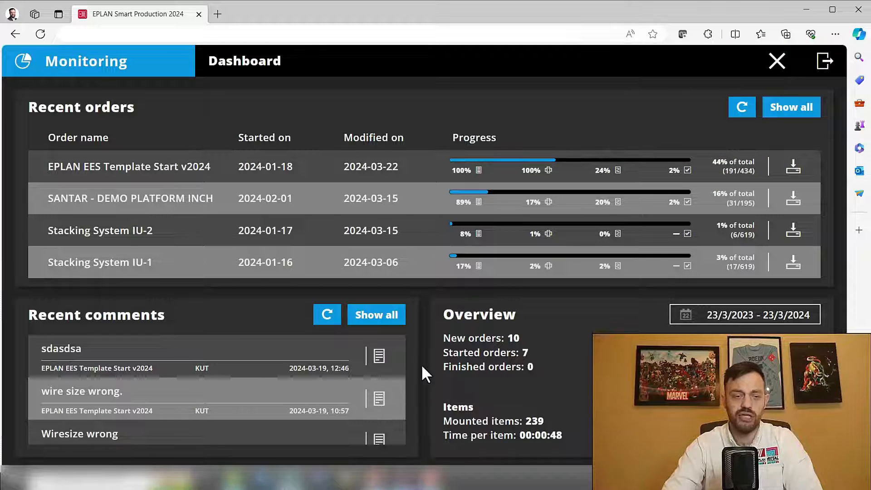
pyautogui.moveTo(416, 377)
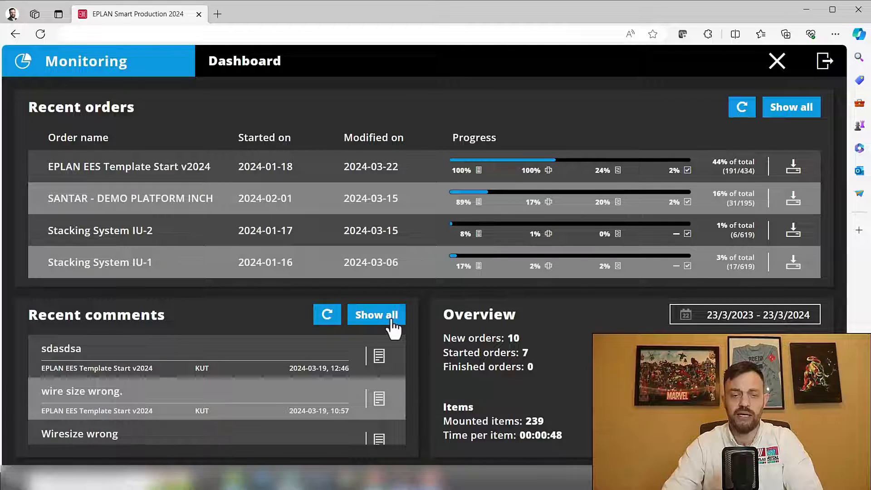
pyautogui.click(376, 315)
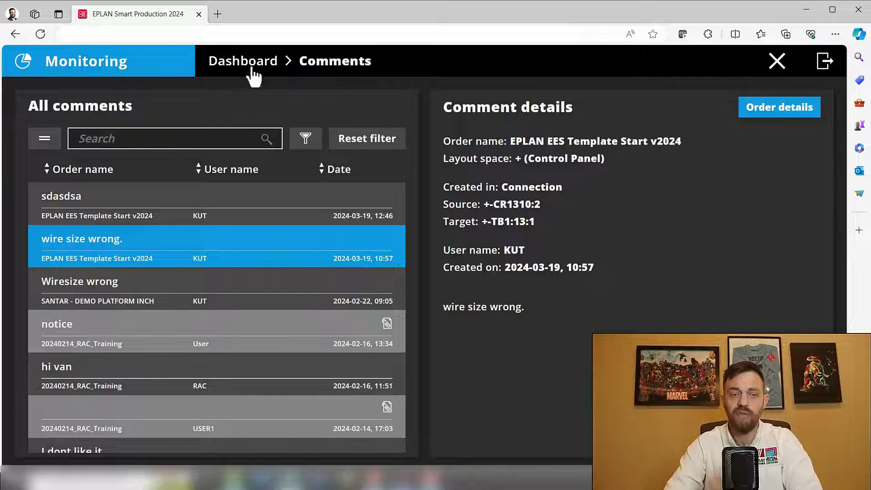
pyautogui.click(242, 61)
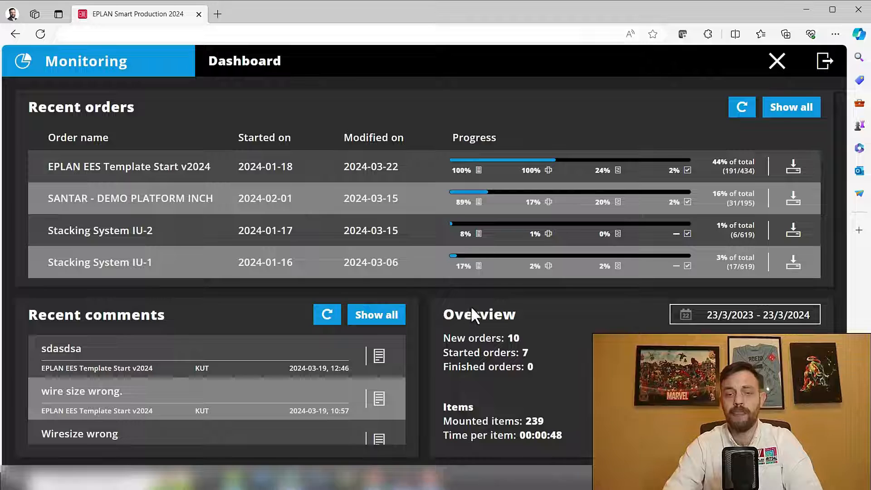
pyautogui.moveTo(511, 303)
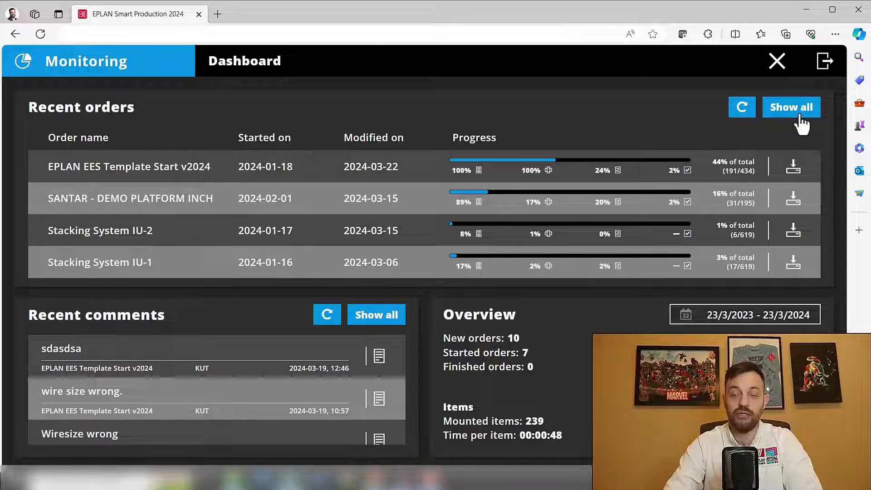
# Show all orders and view the progress of EPLAN EES Template Start v2024
pyautogui.click(791, 107)
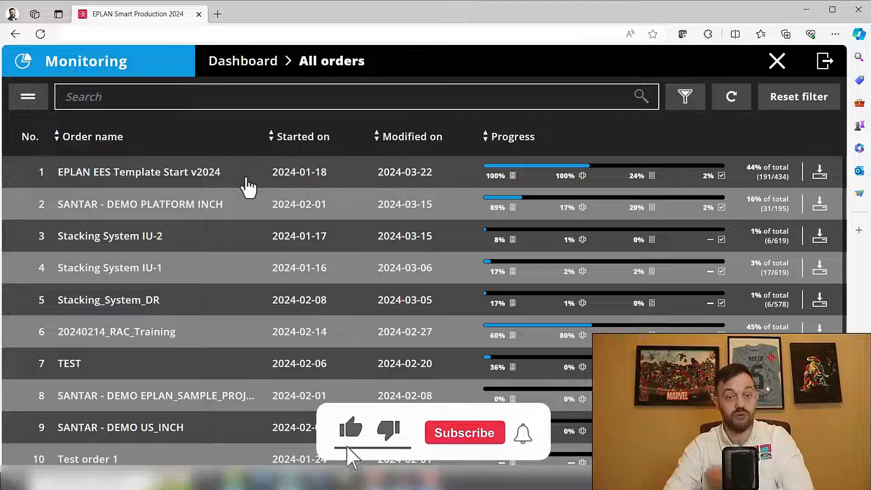
pyautogui.click(139, 171)
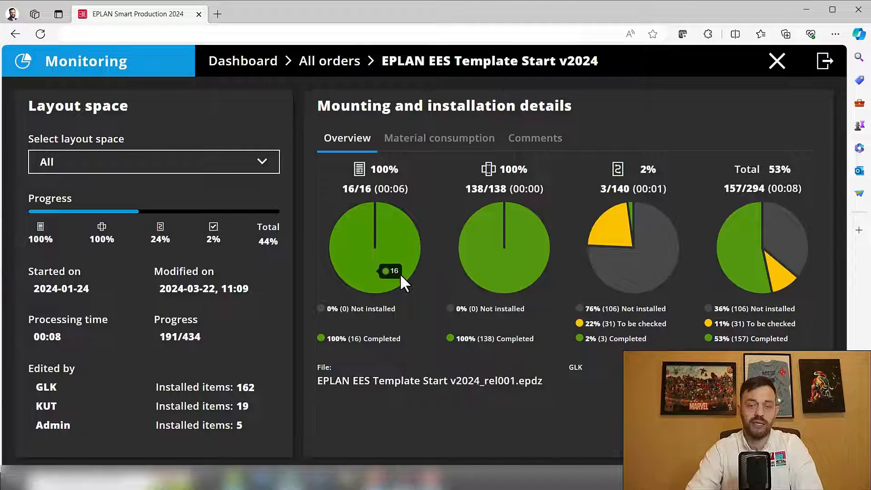
pyautogui.moveTo(505, 280)
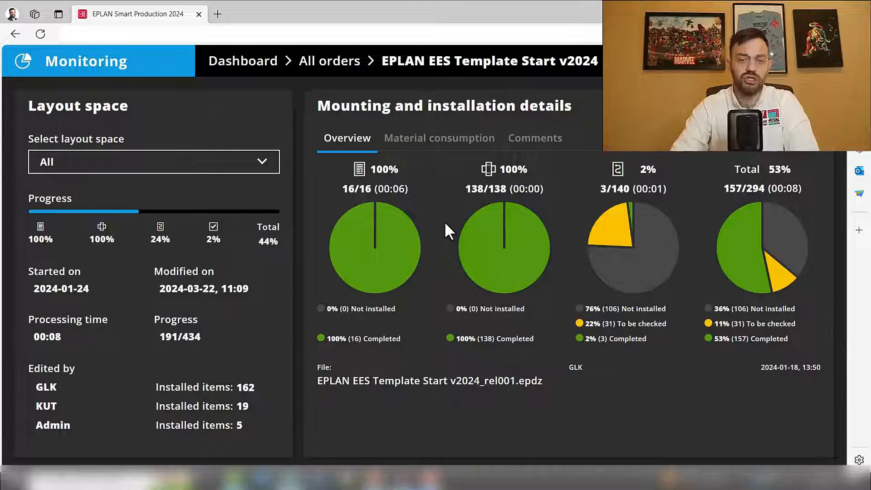
# Review the order's material consumption chart and comments, then return to the Dashboard
pyautogui.click(439, 138)
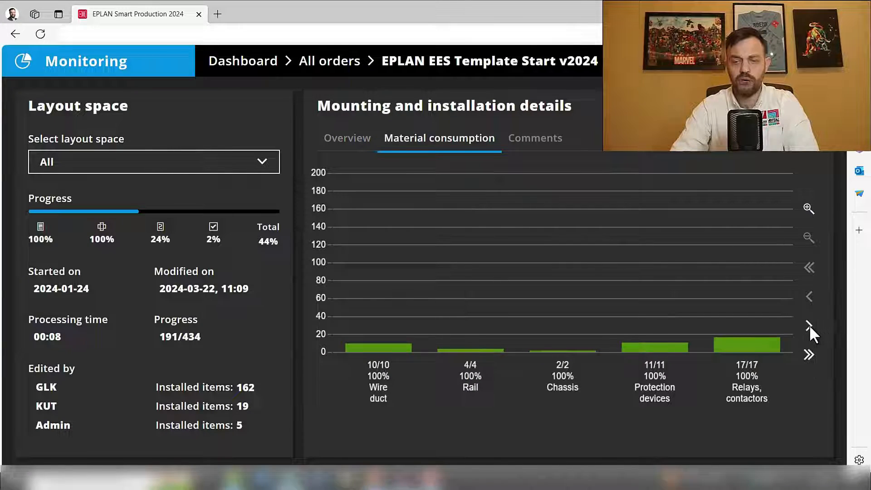
pyautogui.click(808, 326)
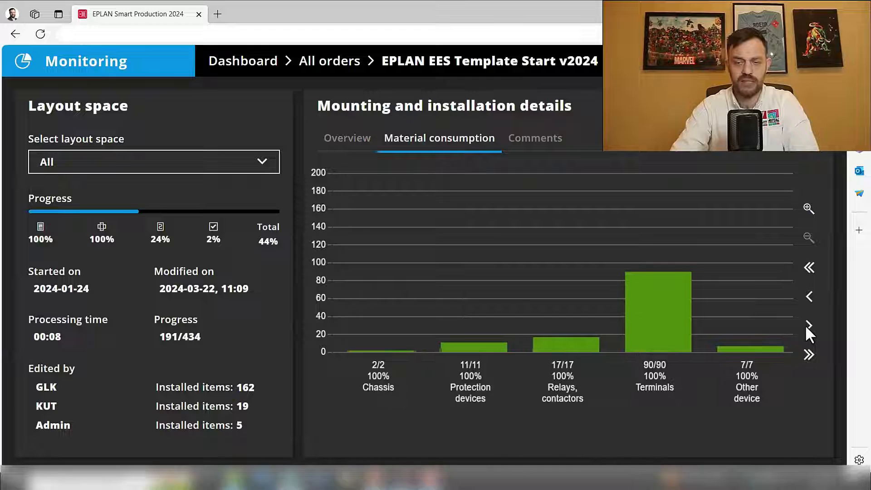
pyautogui.click(808, 326)
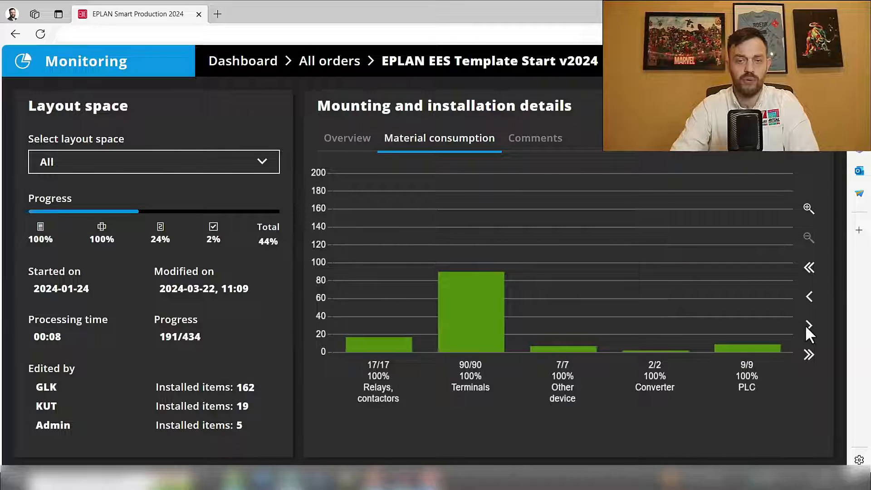
pyautogui.click(534, 138)
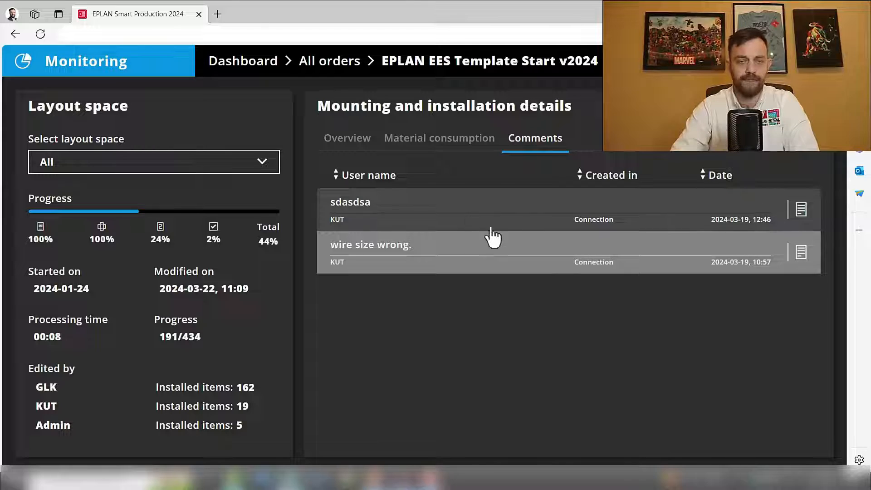
pyautogui.click(243, 61)
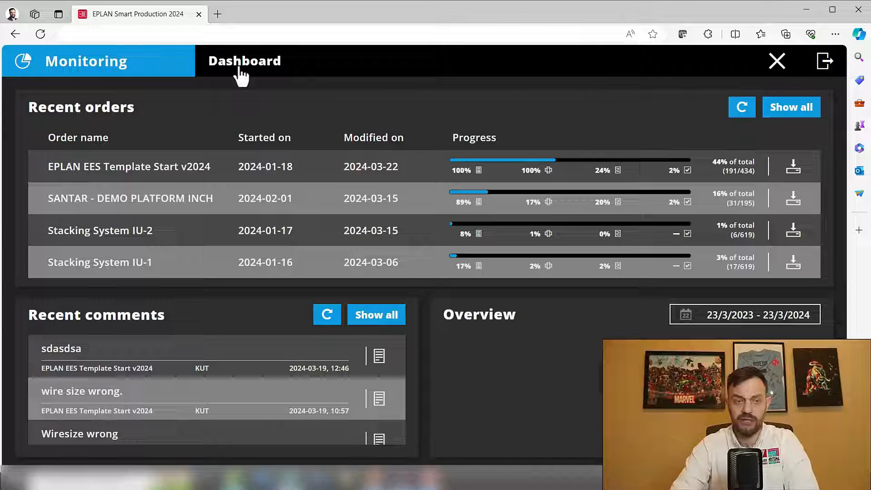